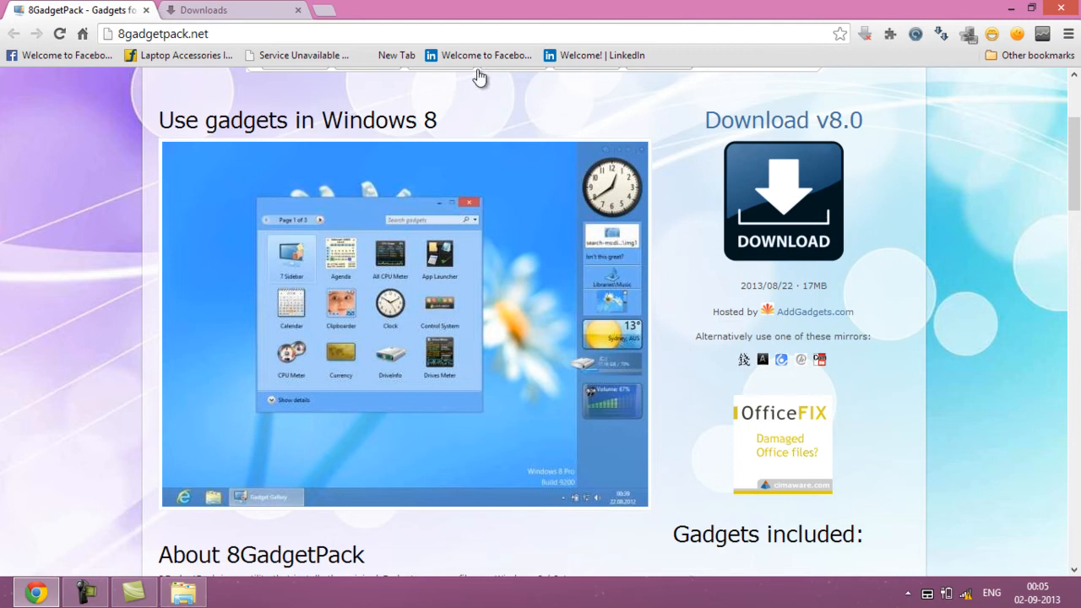
mouse_move(821, 177)
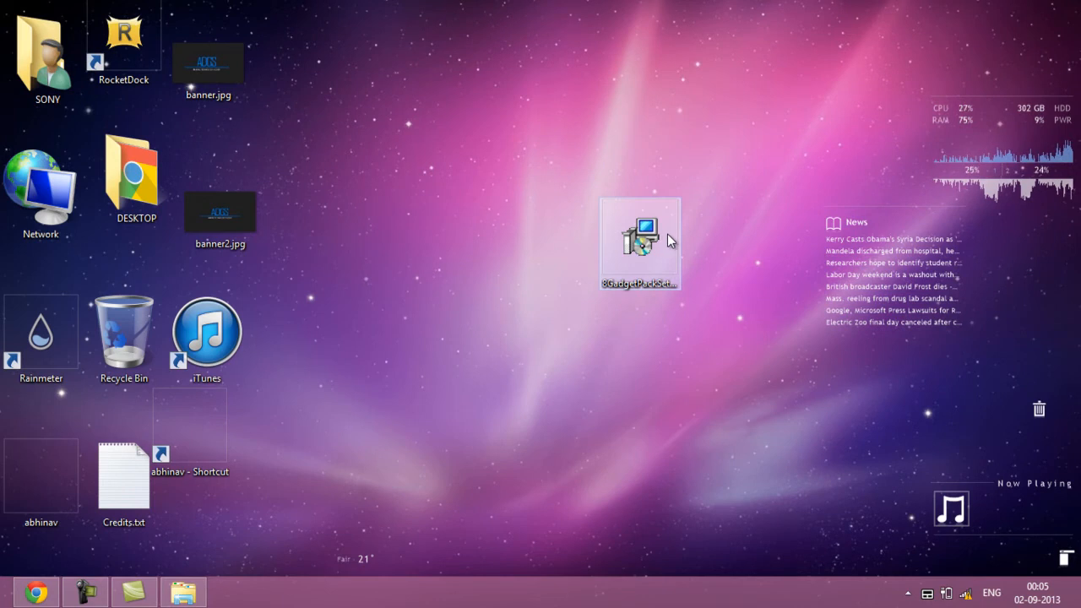
mouse_move(675, 247)
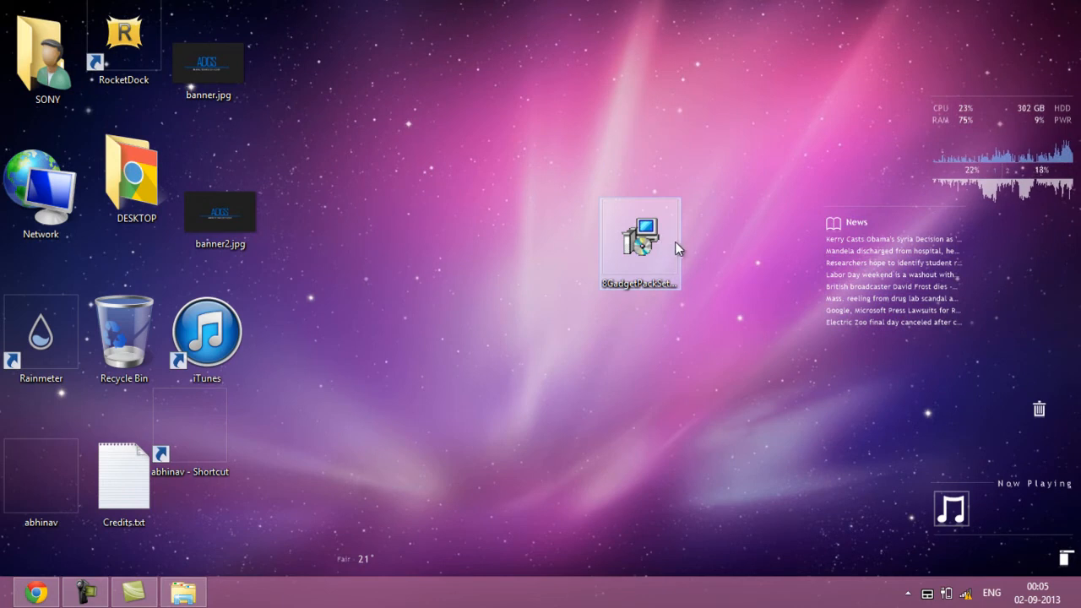
Launch 8GadgetPackSetup from the desktop and install 8GadgetPack 8.0.1 to completion.
double_click(639, 240)
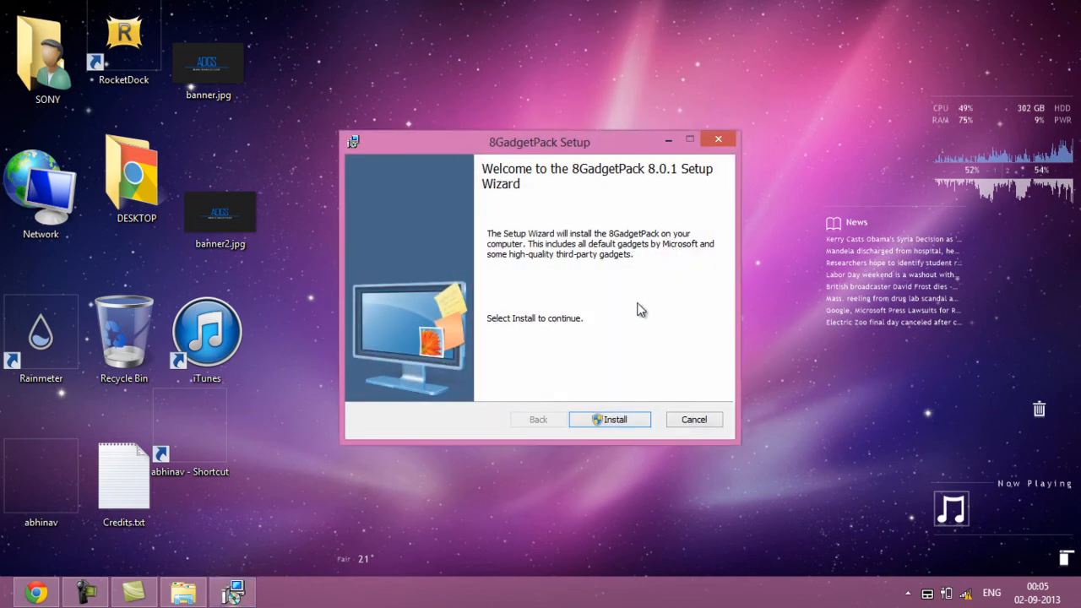
left_click(610, 419)
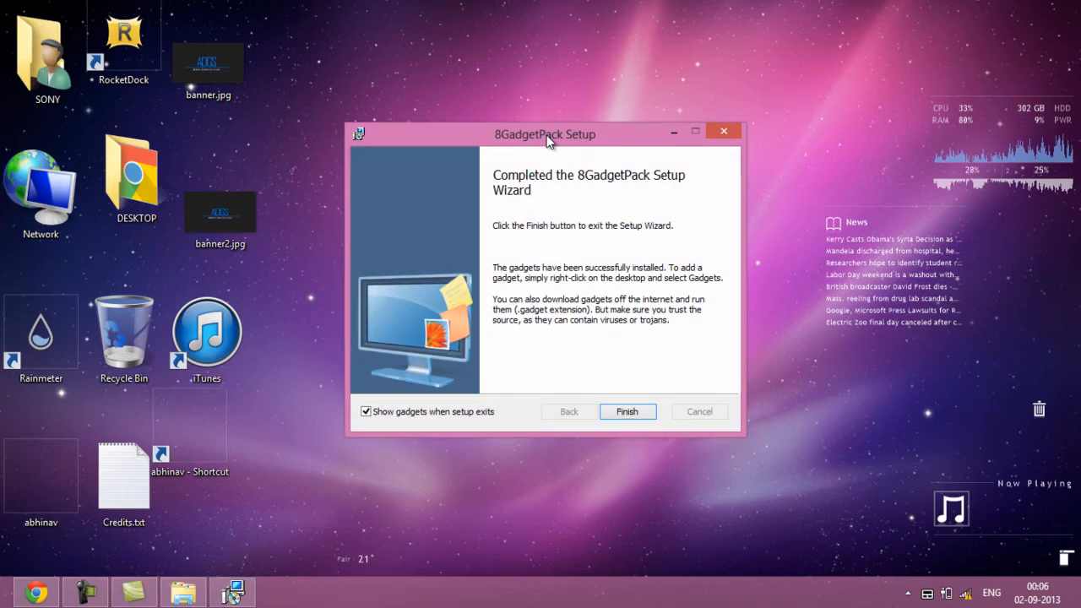
mouse_move(605, 289)
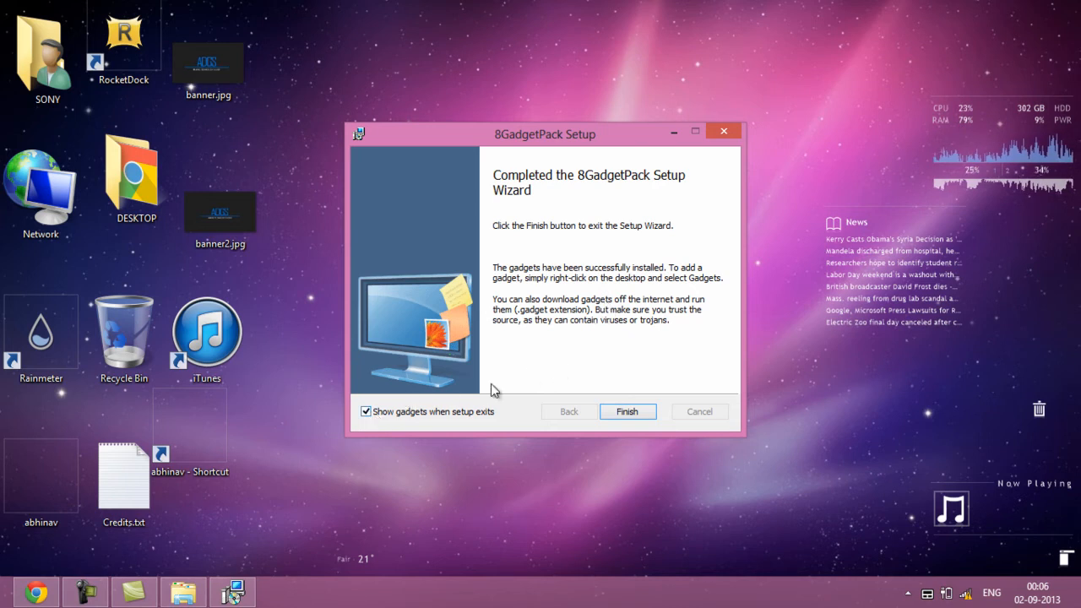
Finish setup, dismiss the sidebar tip balloon and hide all gadgets with the sidebar.
left_click(628, 411)
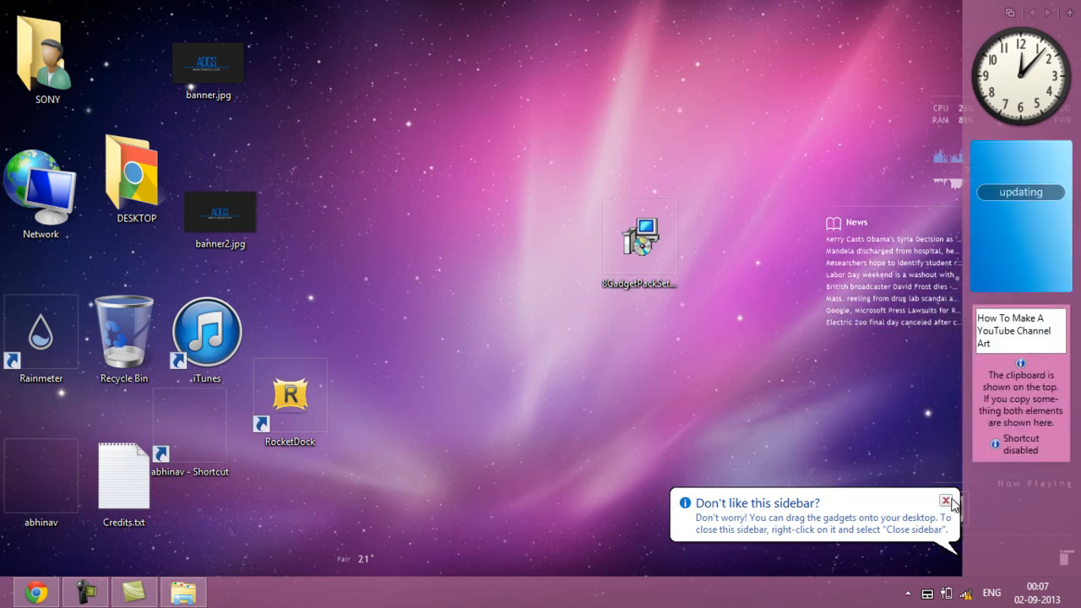
left_click(946, 501)
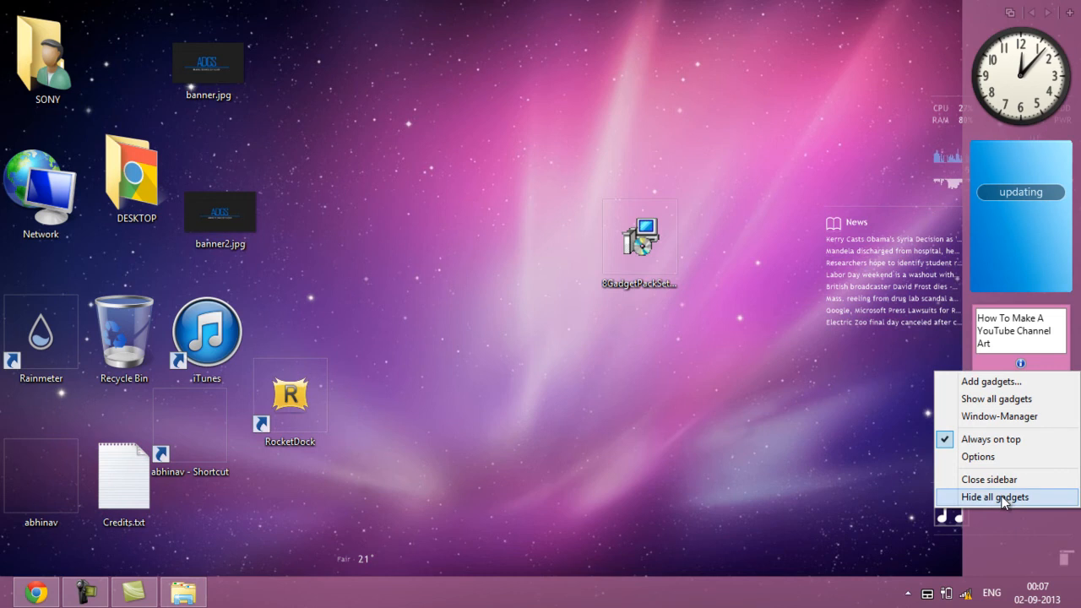
left_click(995, 497)
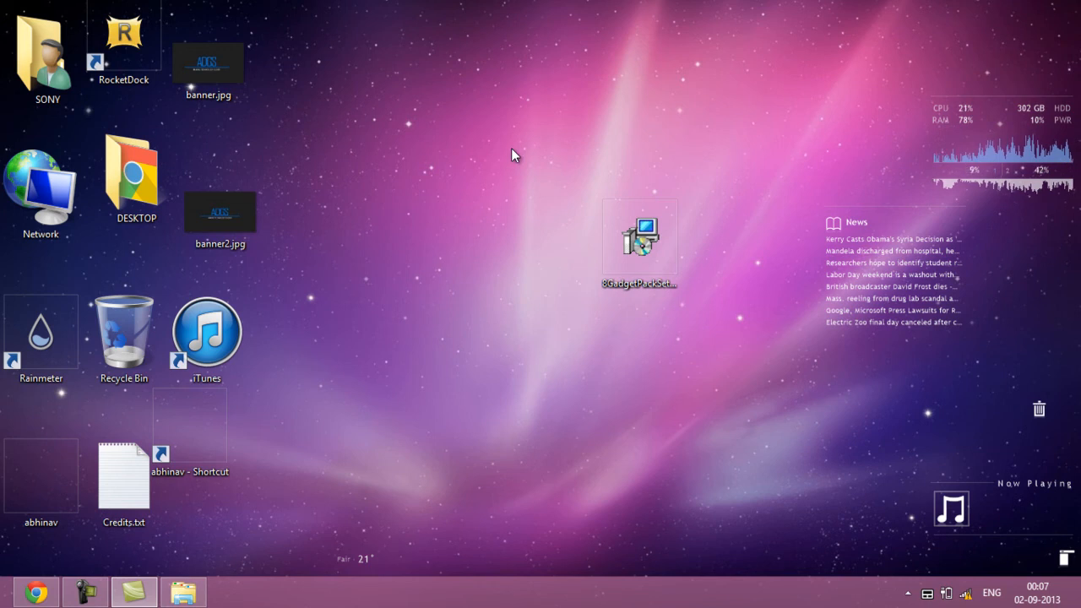
mouse_move(519, 141)
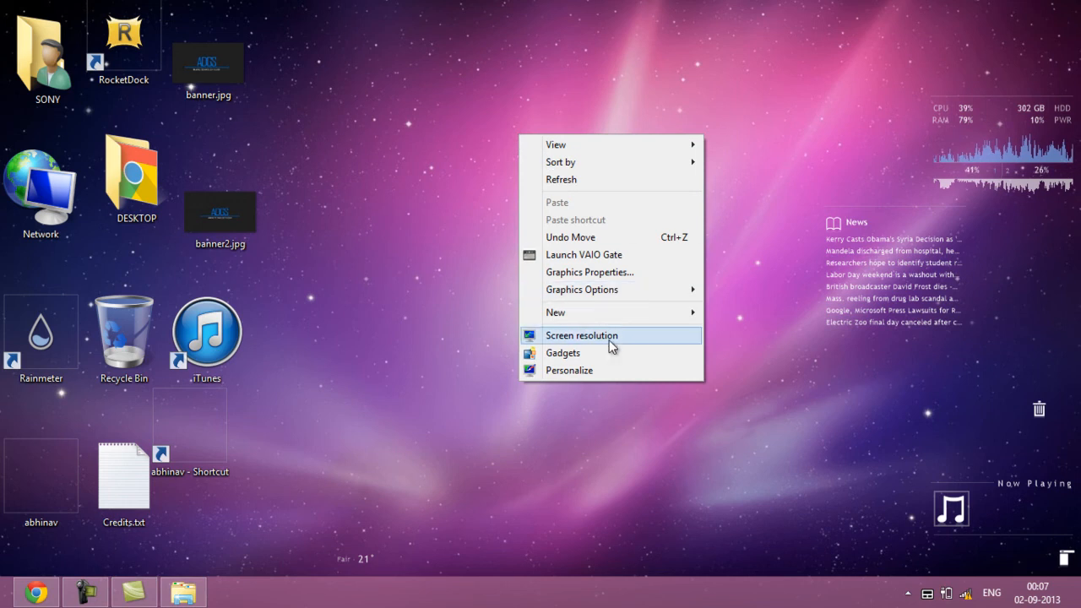
Show the Gadgets gallery from the desktop context menu, on page 1 of 4.
left_click(563, 352)
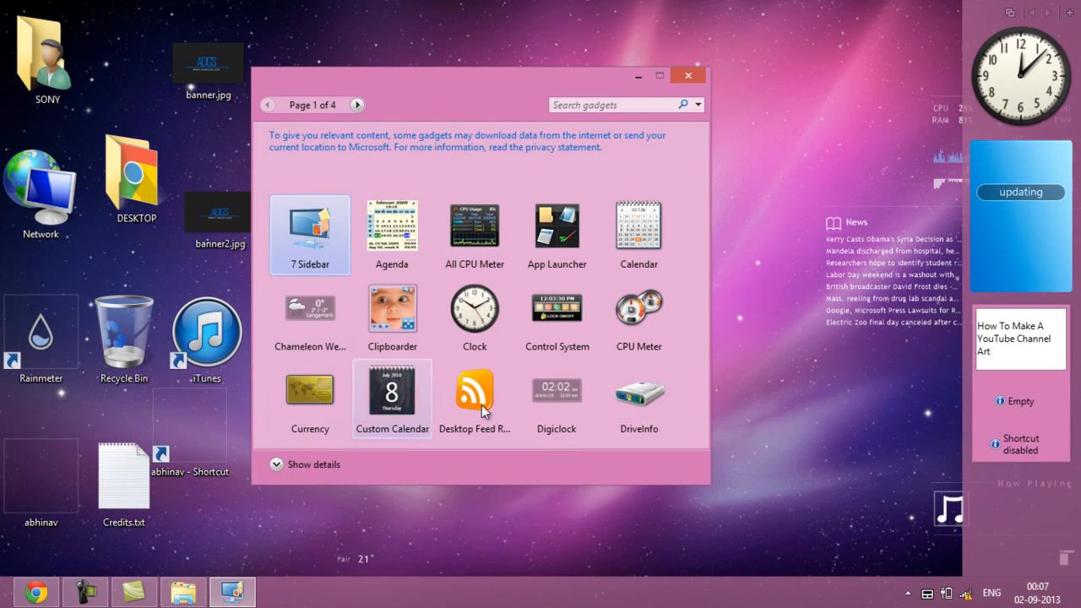
mouse_move(474, 308)
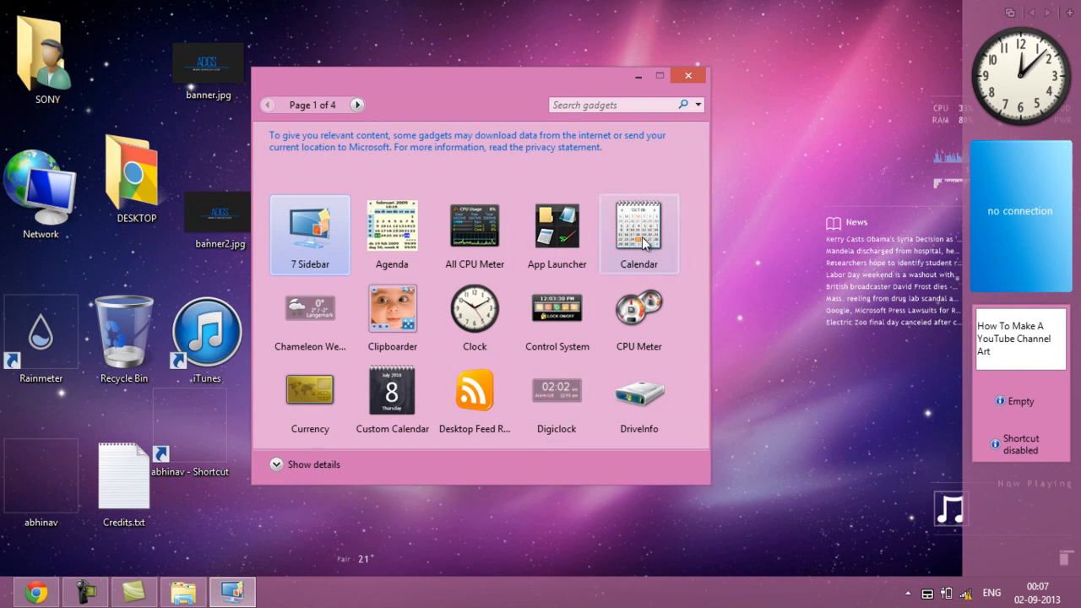
mouse_move(515, 146)
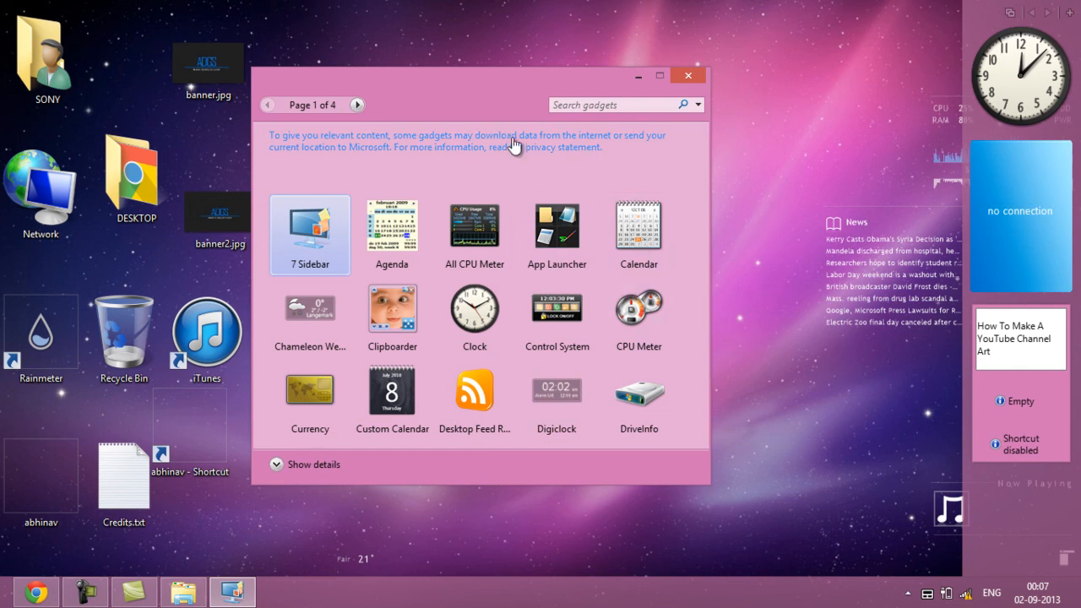
Page the gallery through pages 2 and 3 of 4, then close it leaving the sidebar.
left_click(358, 104)
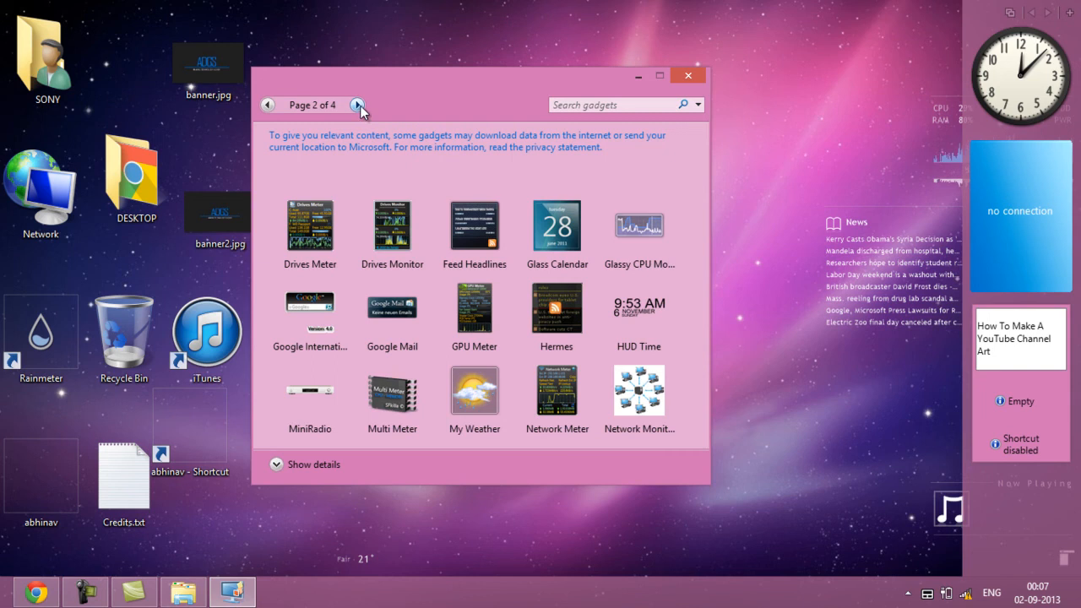
left_click(358, 105)
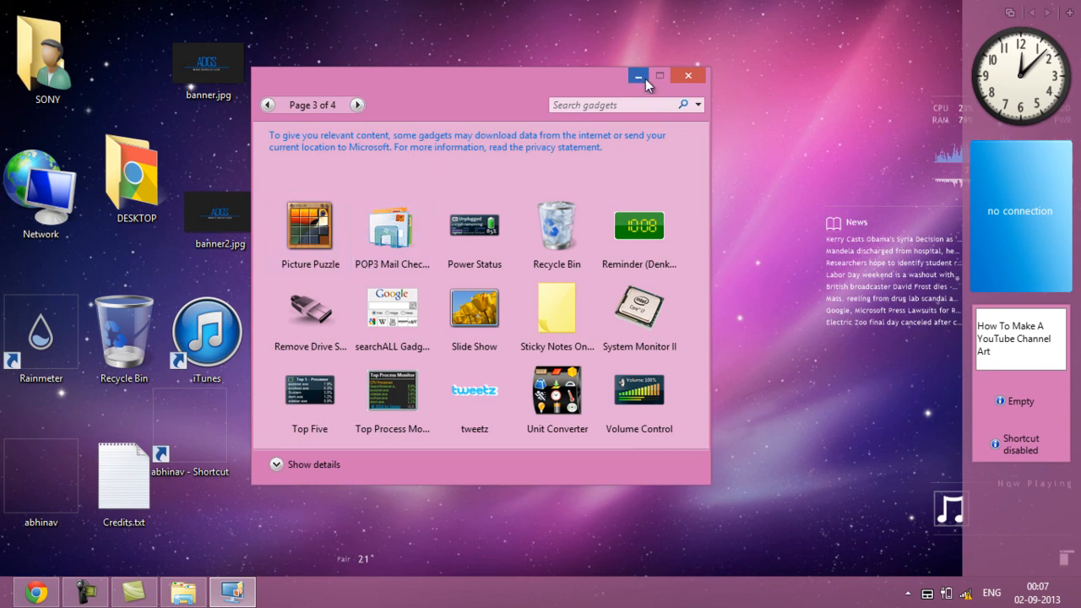
mouse_move(639, 397)
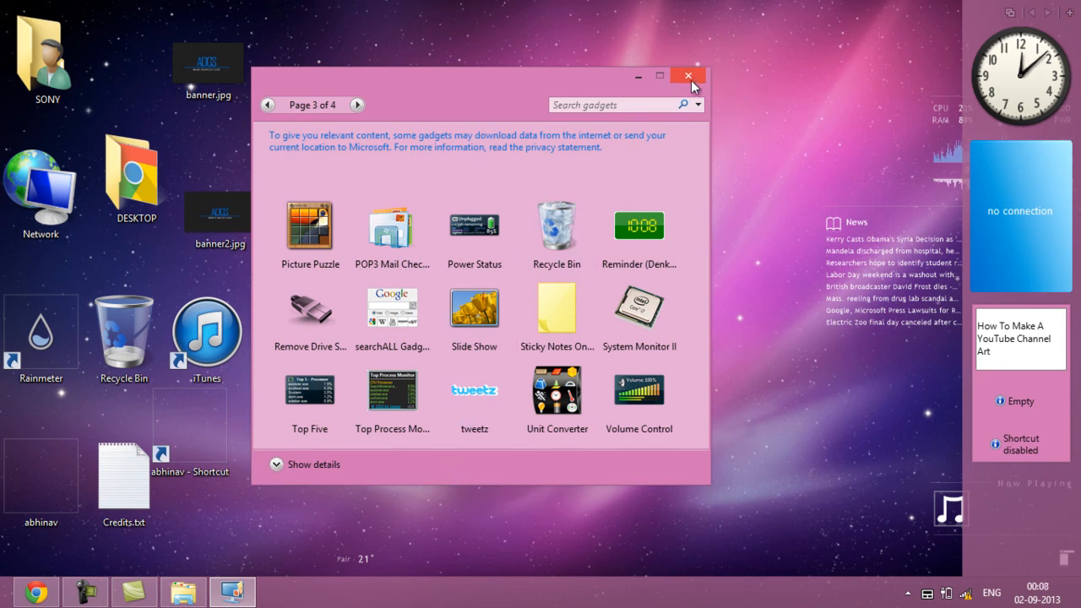
left_click(688, 75)
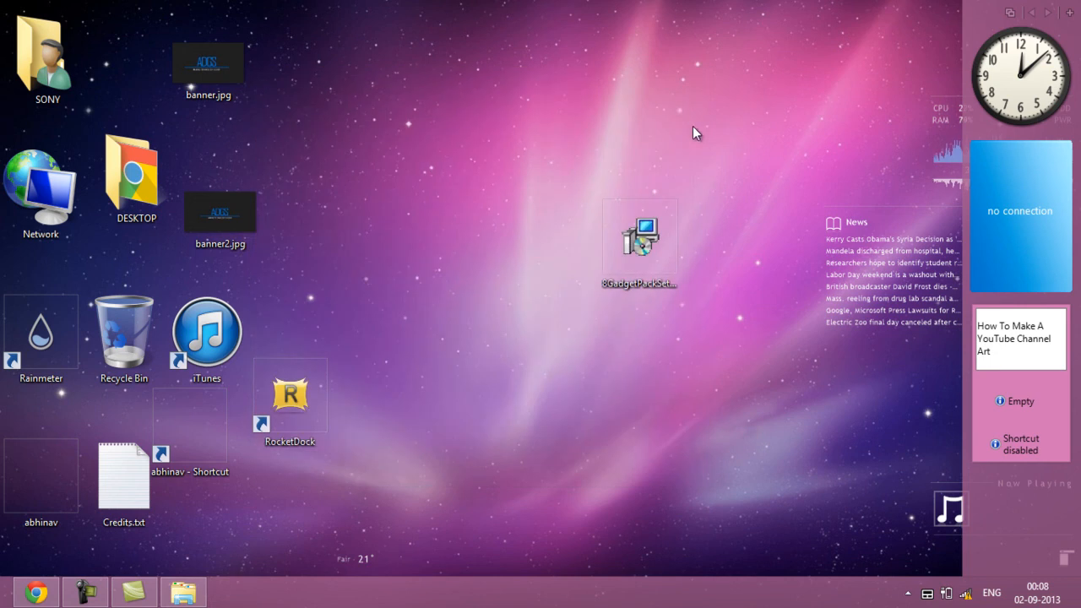